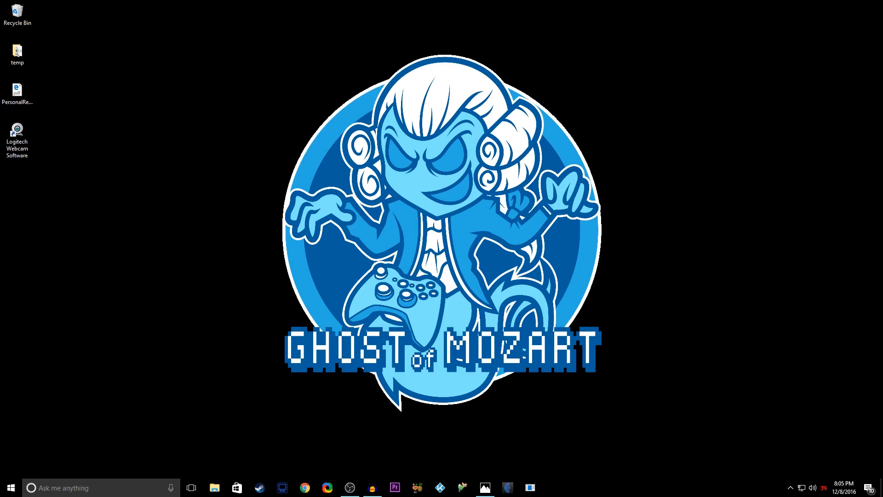
# Launch Logitech Webcam Software into Quick Capture and list the Mic dropdown options.
pyautogui.click(17, 135)
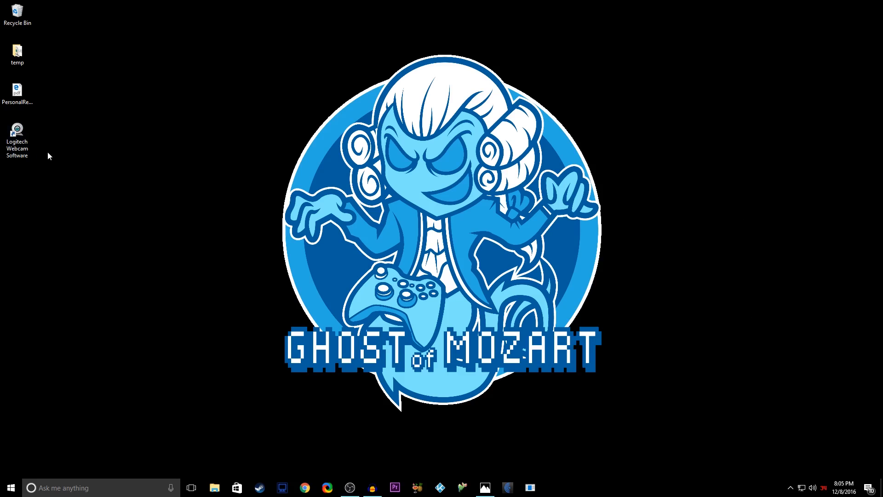
pyautogui.click(18, 138)
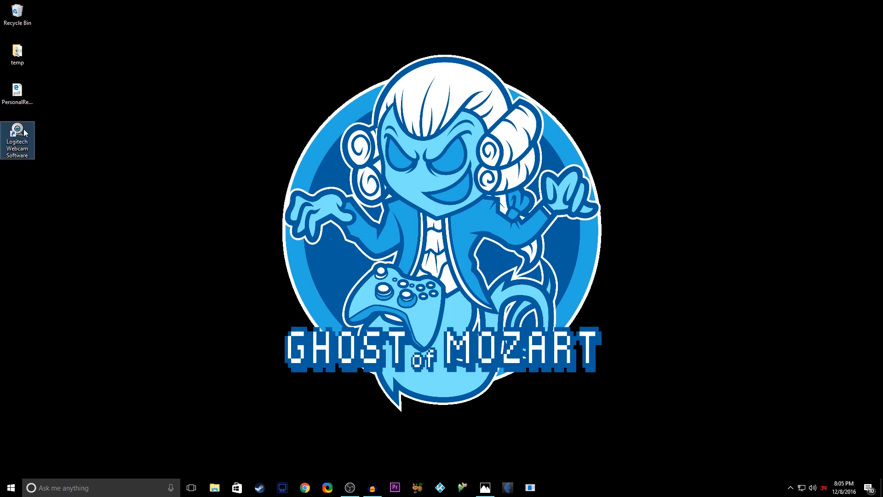
pyautogui.doubleClick(17, 140)
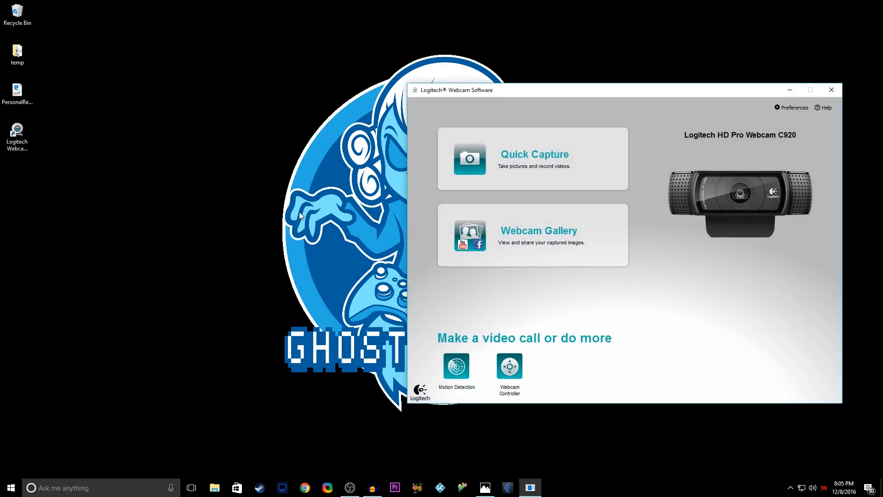
pyautogui.moveTo(441, 187)
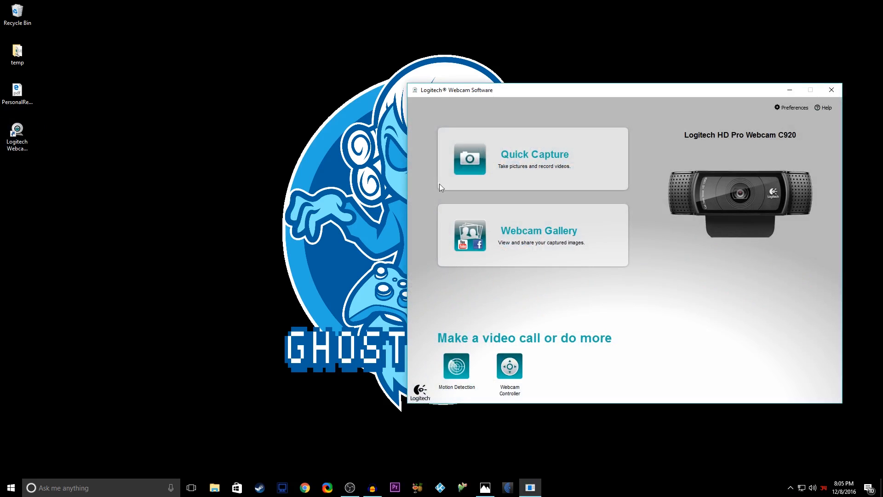
pyautogui.moveTo(493, 130)
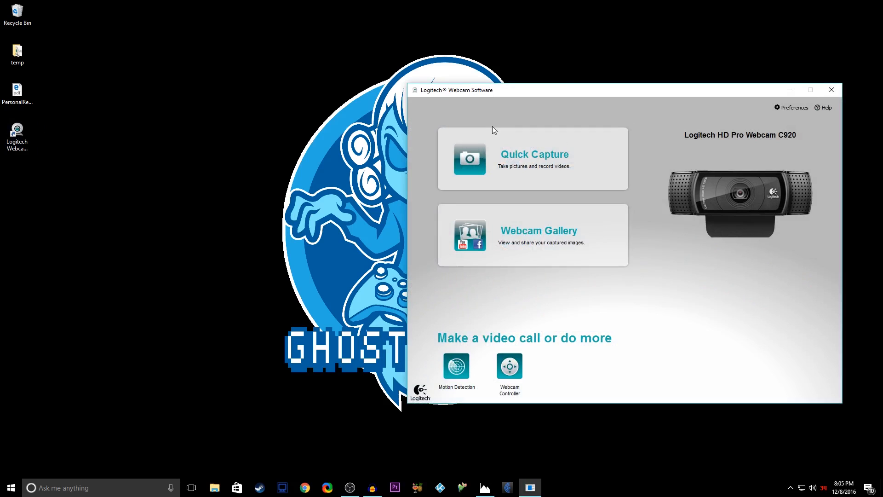
pyautogui.click(532, 159)
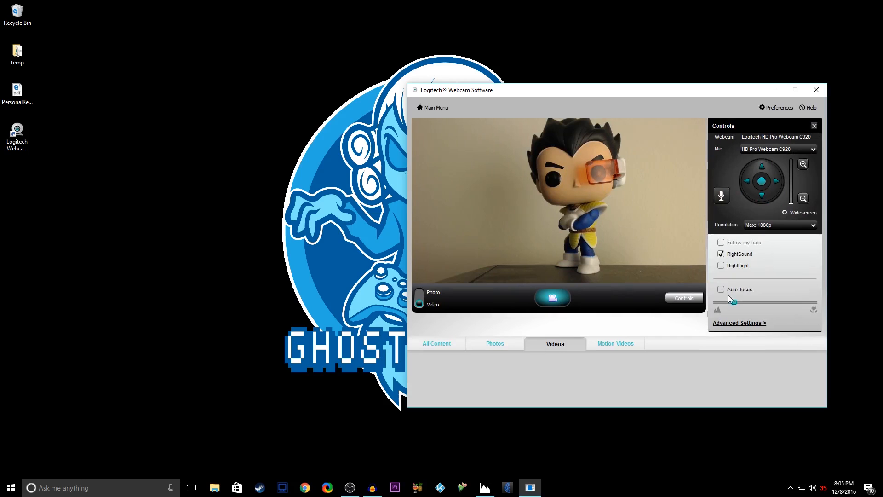
pyautogui.moveTo(775, 189)
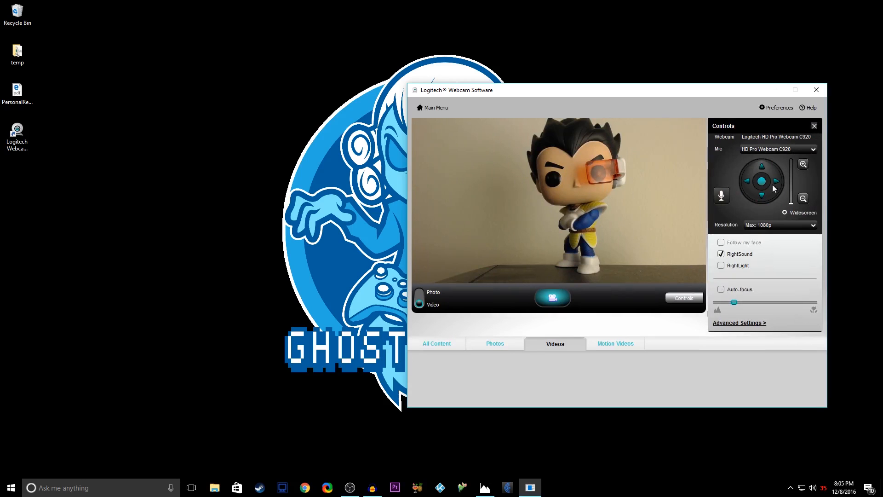
pyautogui.click(813, 148)
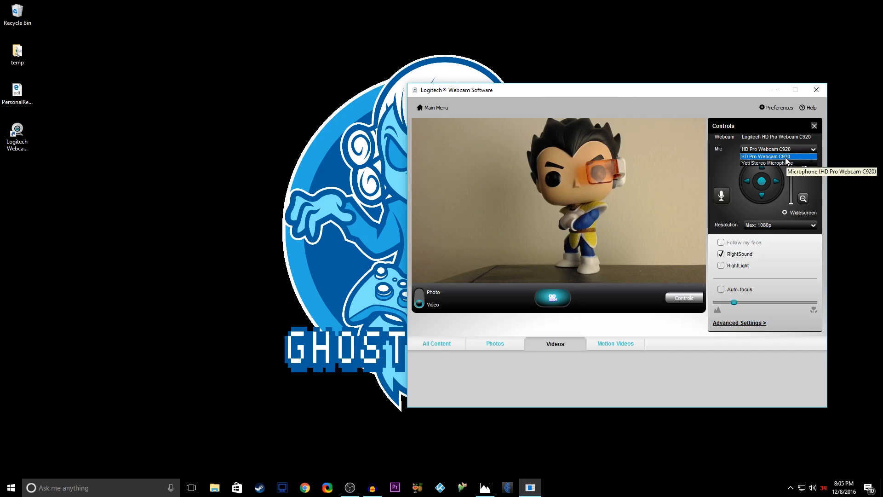
pyautogui.moveTo(709, 166)
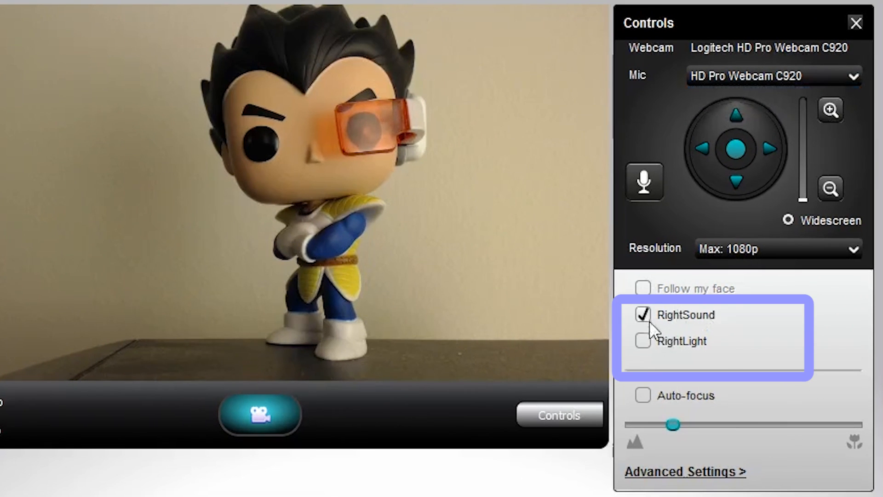
pyautogui.moveTo(682, 348)
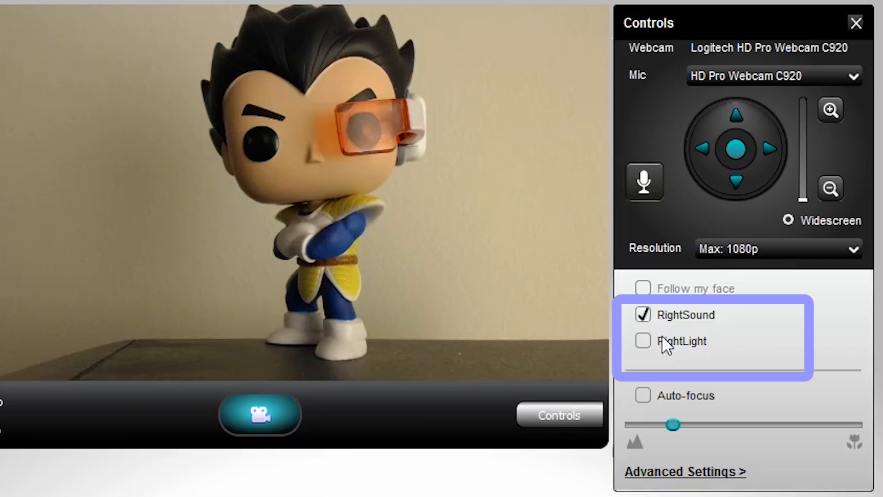
pyautogui.moveTo(715, 354)
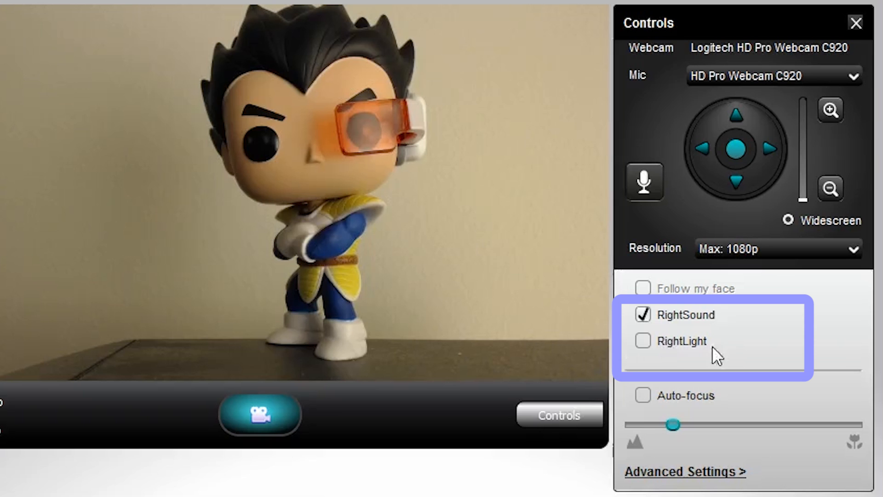
pyautogui.moveTo(644, 364)
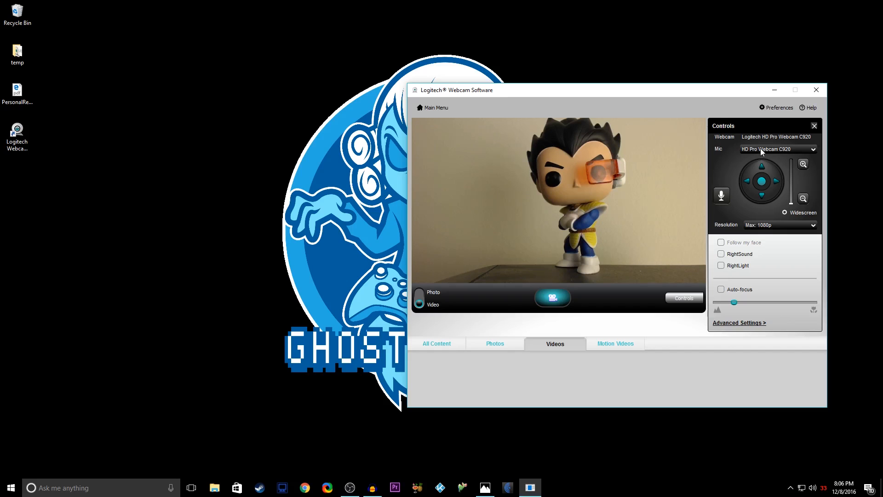
pyautogui.moveTo(758, 156)
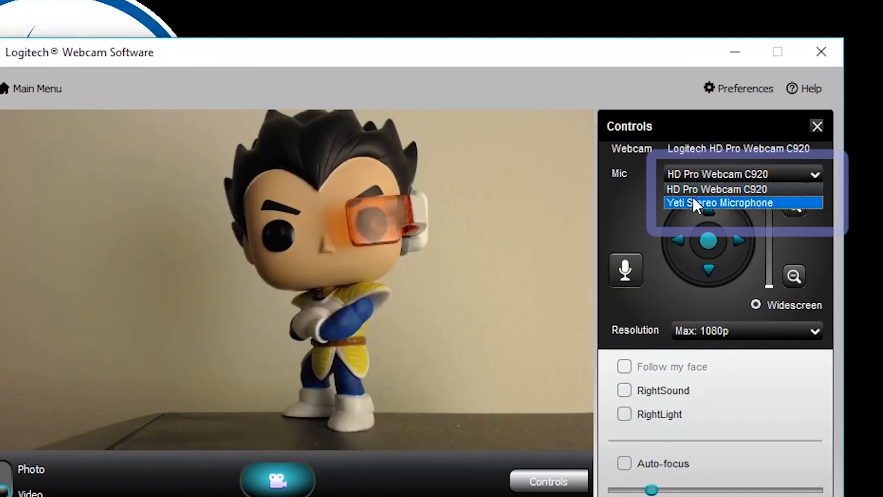
pyautogui.click(720, 202)
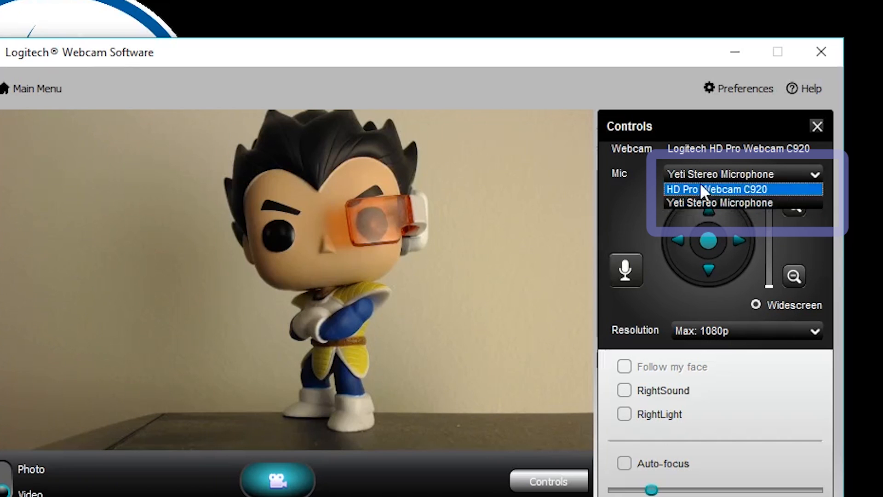
pyautogui.click(727, 189)
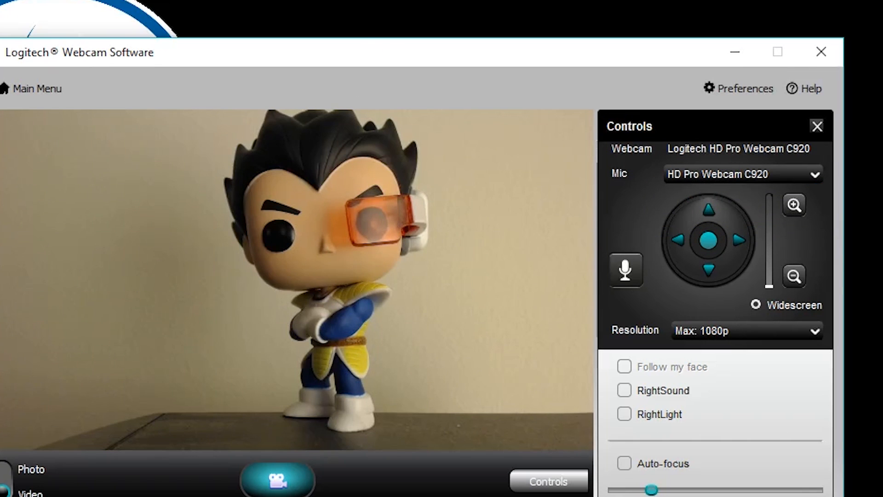
pyautogui.click(778, 51)
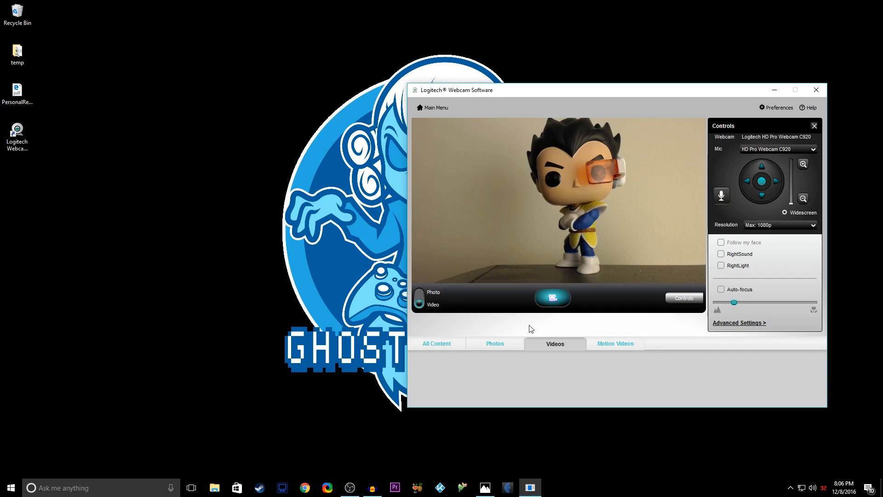
pyautogui.moveTo(530, 423)
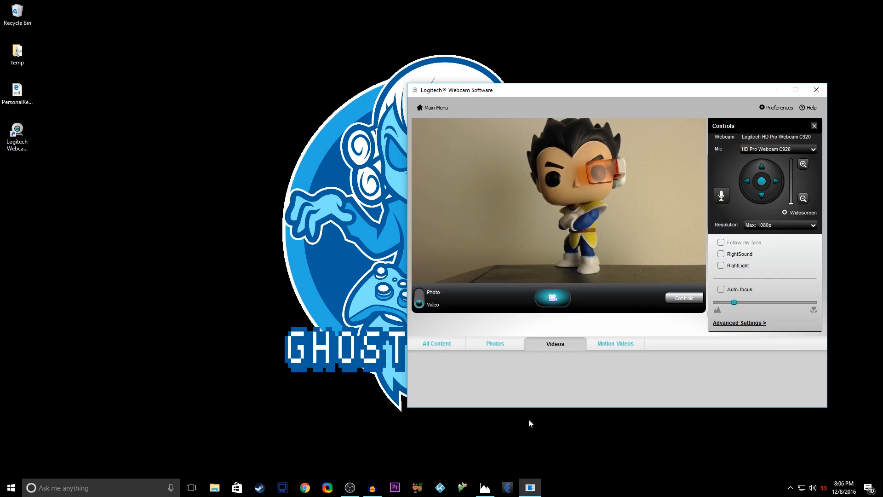
pyautogui.moveTo(144, 389)
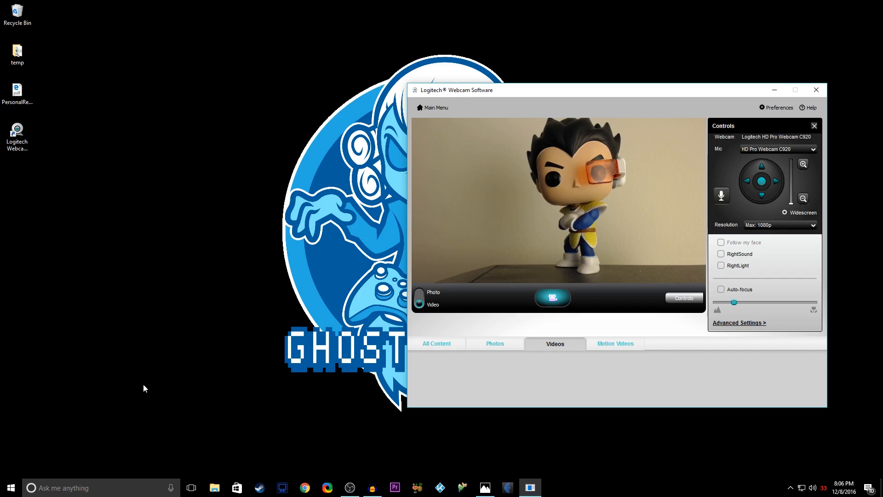
pyautogui.moveTo(74, 429)
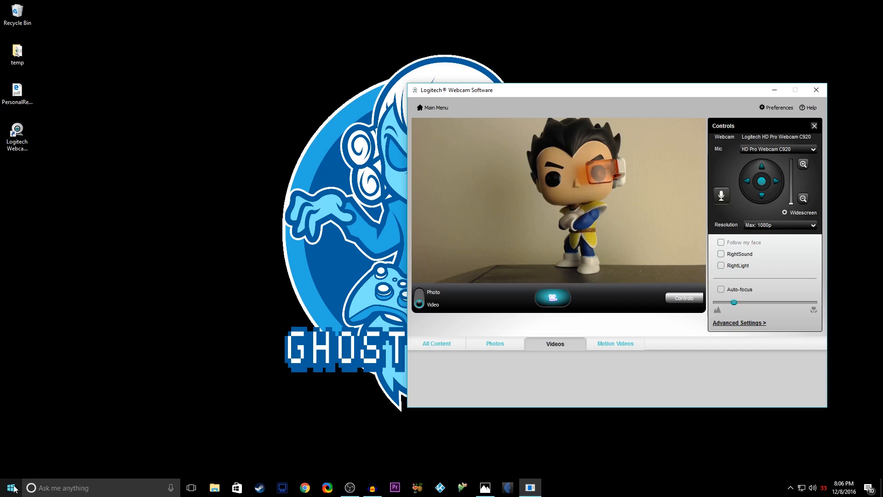
# Search Start for Control Panel and go through Hardware and Sound to Manage audio devices.
pyautogui.click(8, 487)
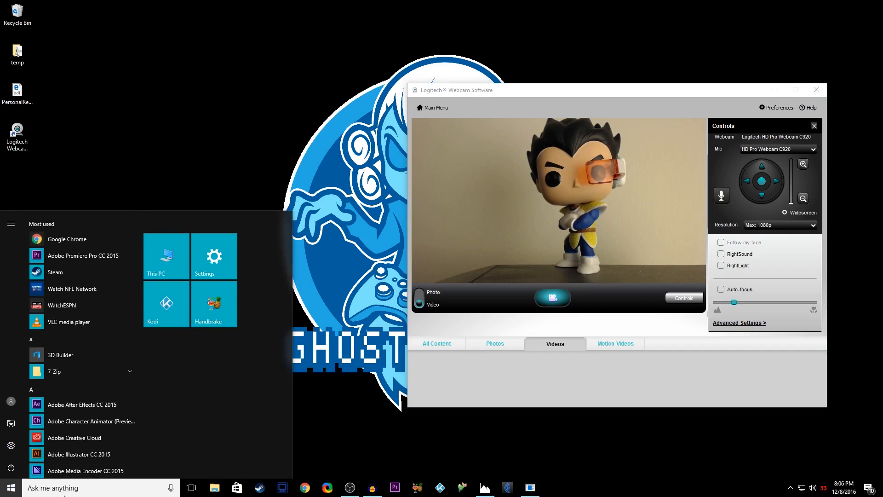
pyautogui.write('c')
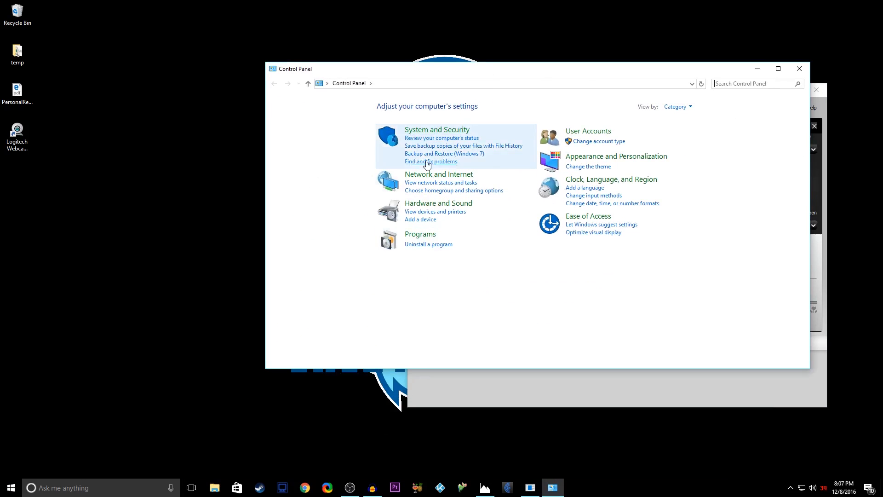
pyautogui.moveTo(439, 203)
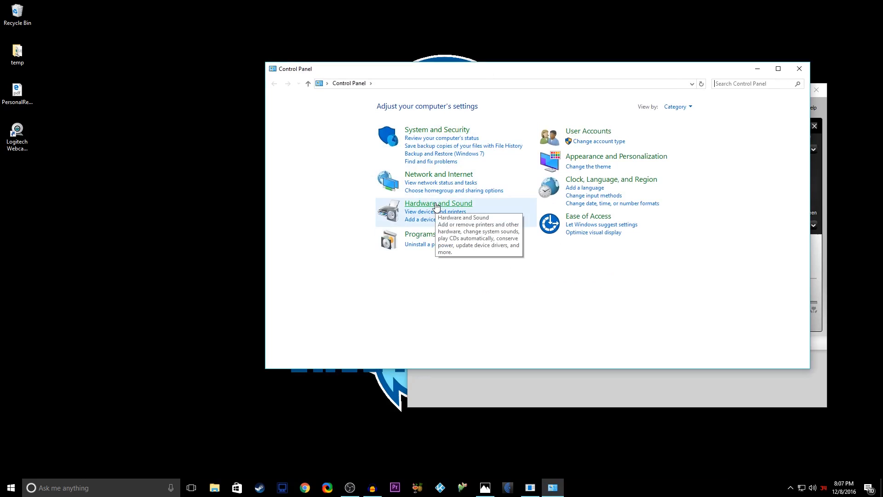
pyautogui.click(438, 203)
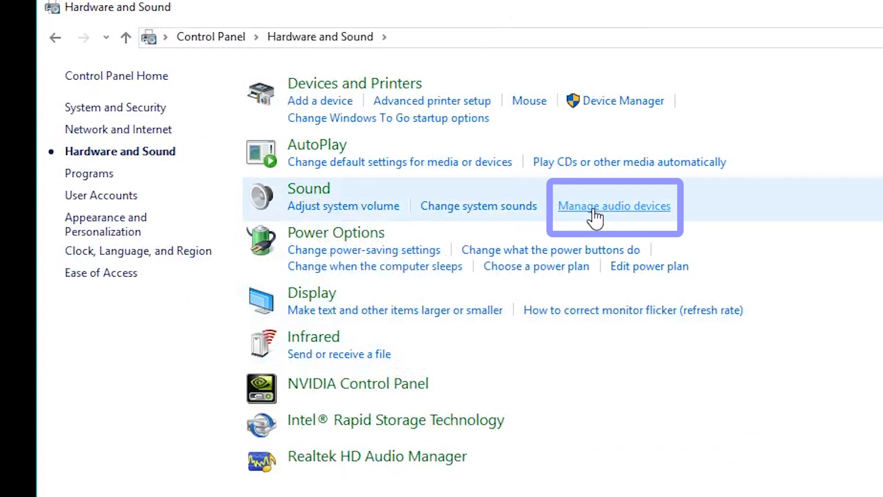
pyautogui.click(614, 206)
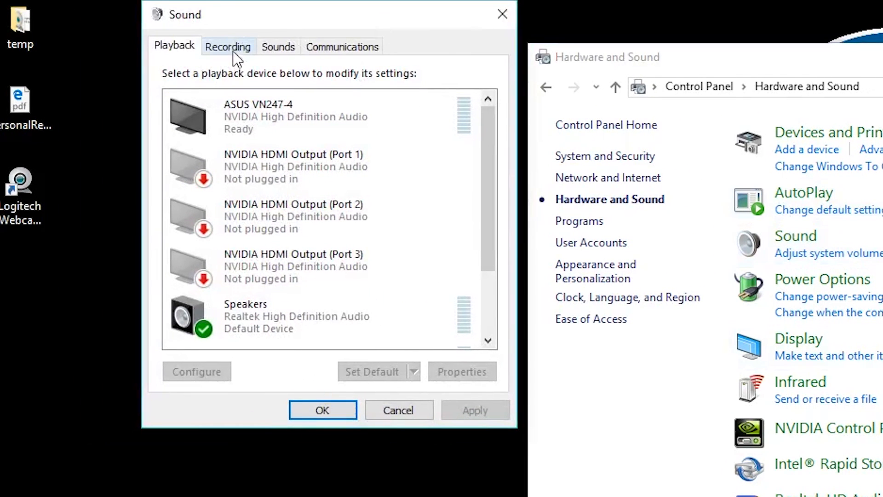
# Check the Recording tab: Yeti Stereo Microphone default, HD Pro Webcam C920 ready.
pyautogui.click(229, 46)
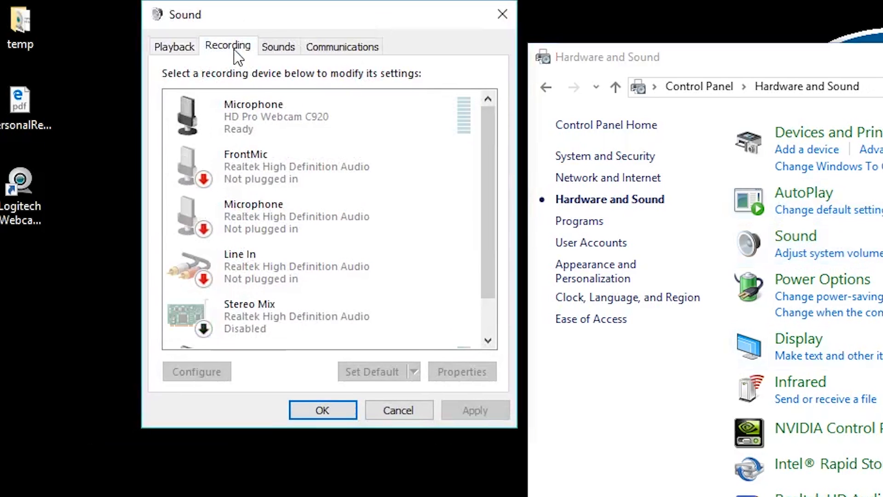
pyautogui.click(309, 166)
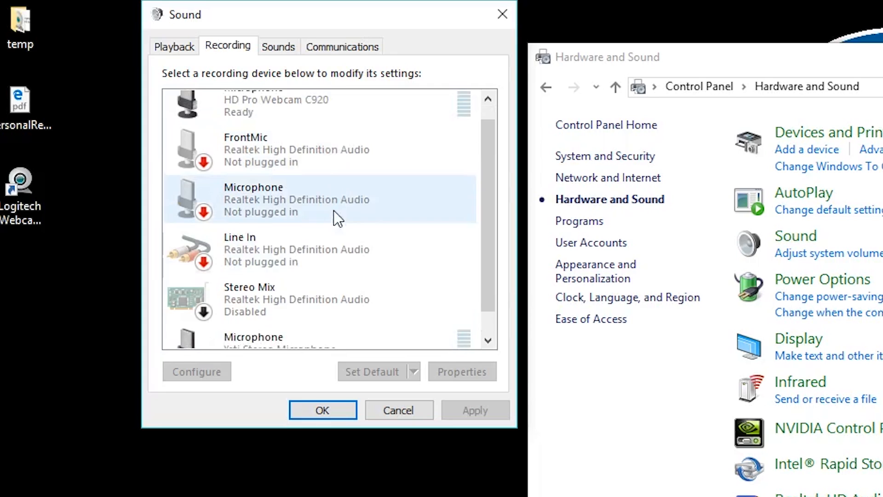
pyautogui.scroll(3)
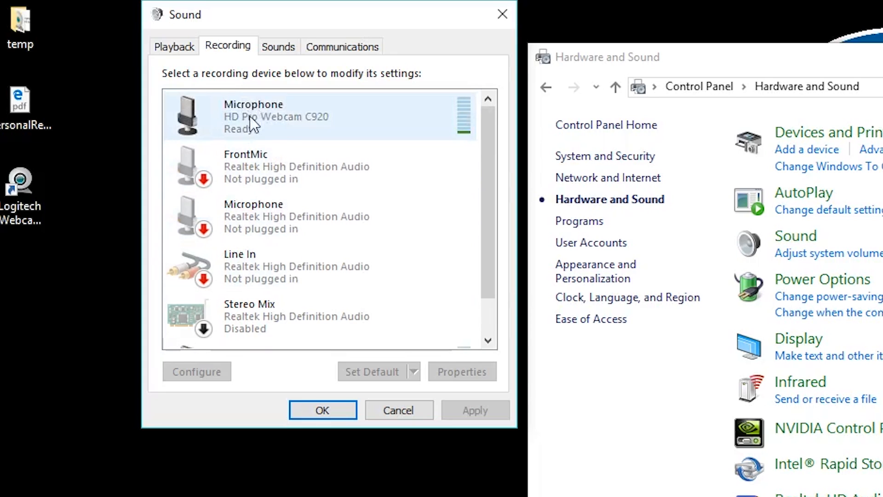
pyautogui.moveTo(306, 130)
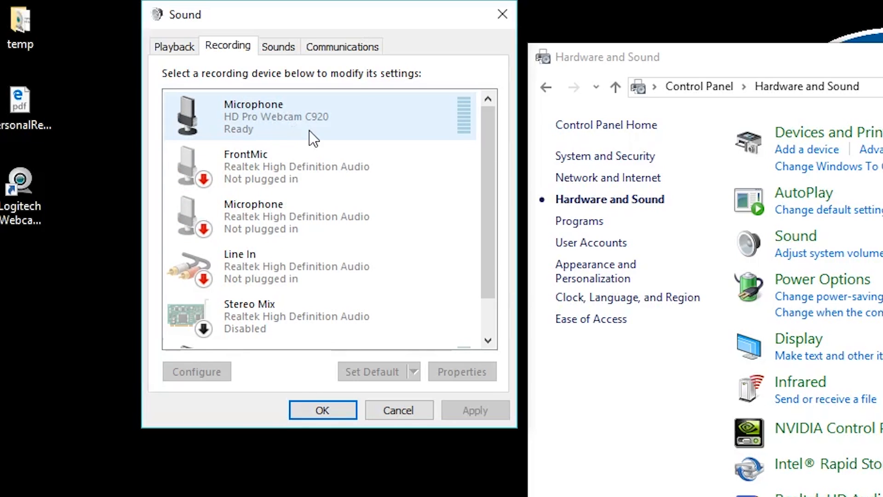
pyautogui.moveTo(326, 133)
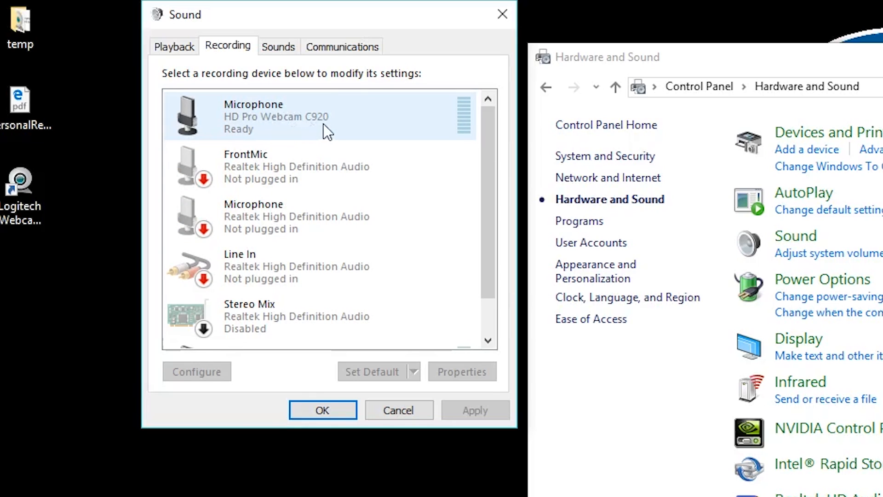
pyautogui.moveTo(289, 129)
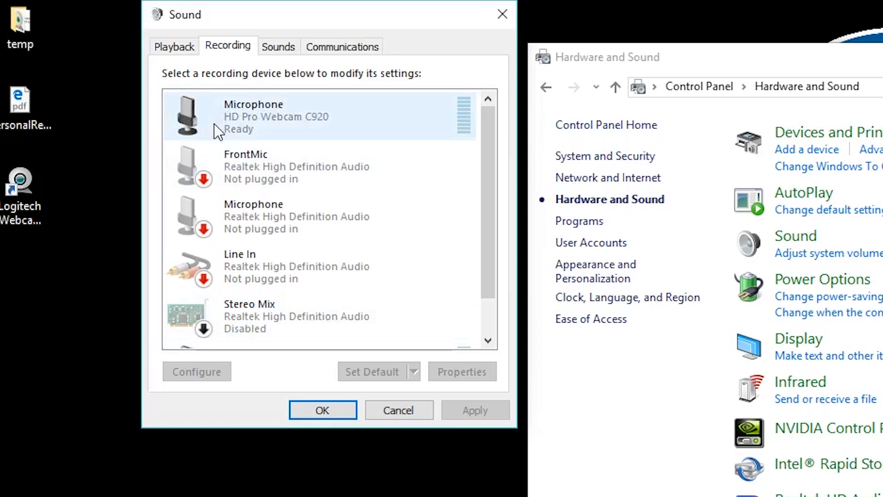
pyautogui.scroll(-3)
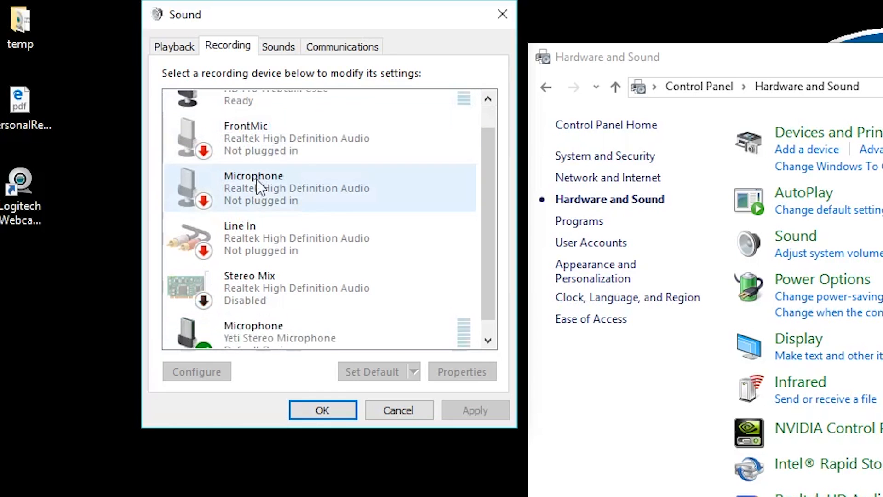
pyautogui.scroll(-3)
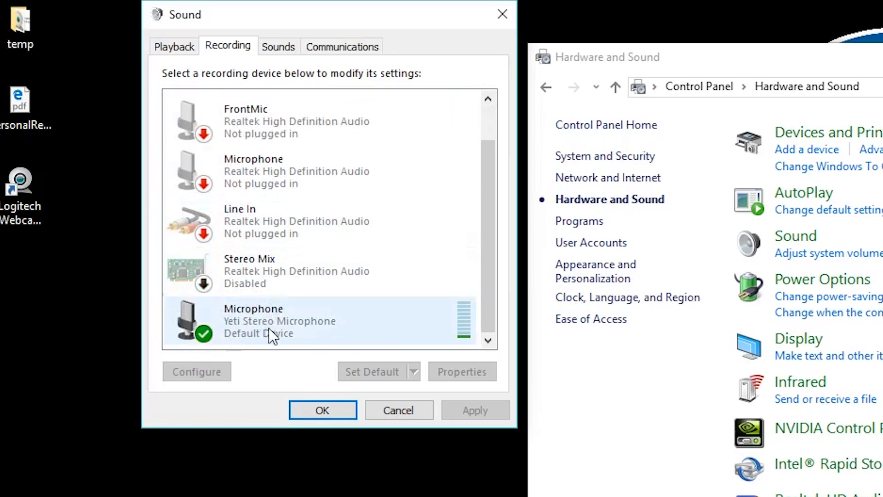
pyautogui.moveTo(275, 330)
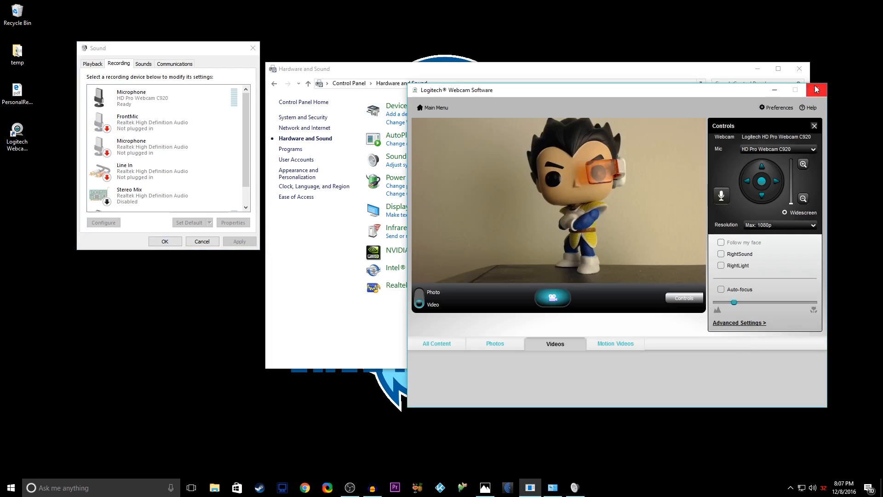
# Close and relaunch Logitech Webcam Software, then choose Yeti Stereo Microphone as the mic.
pyautogui.click(815, 89)
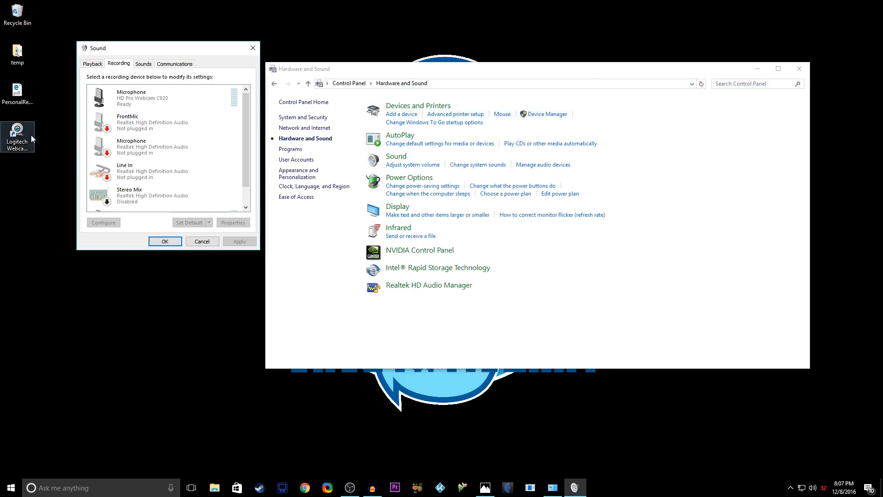
pyautogui.doubleClick(18, 135)
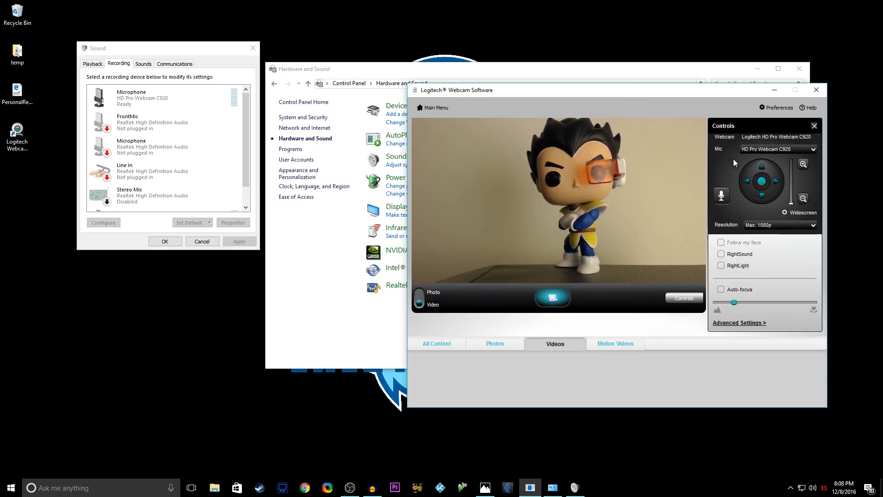
pyautogui.moveTo(414, 117)
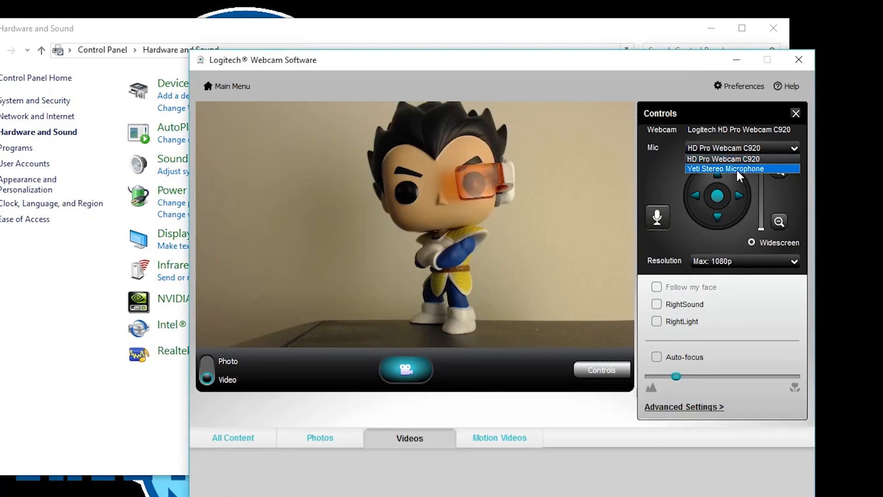
pyautogui.click(725, 169)
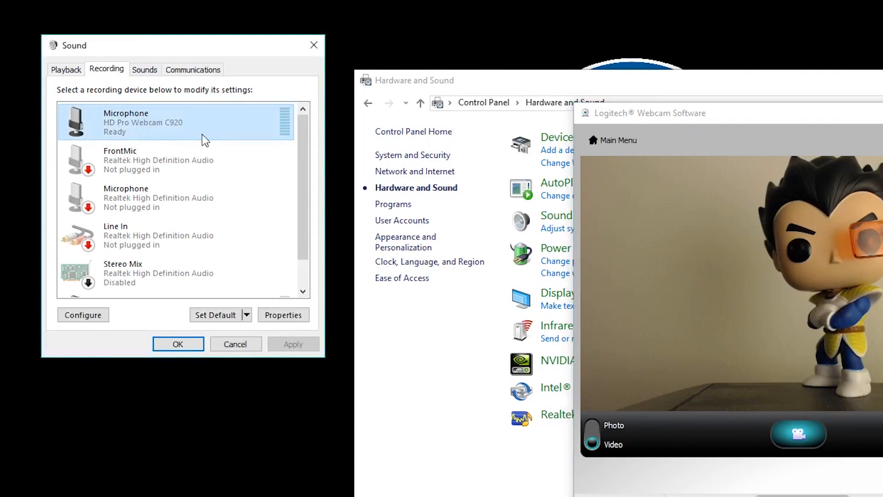
# Disable the HD Pro Webcam C920 microphone from its right-click menu.
pyautogui.rightClick(175, 121)
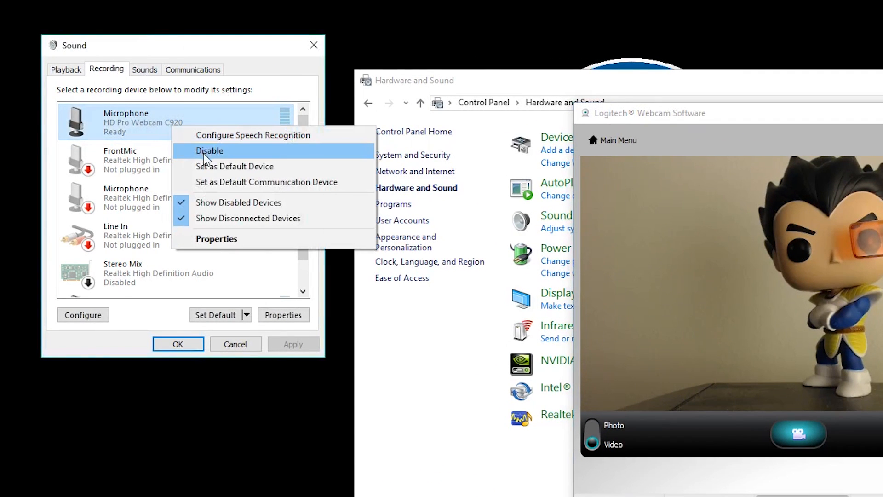
pyautogui.click(209, 150)
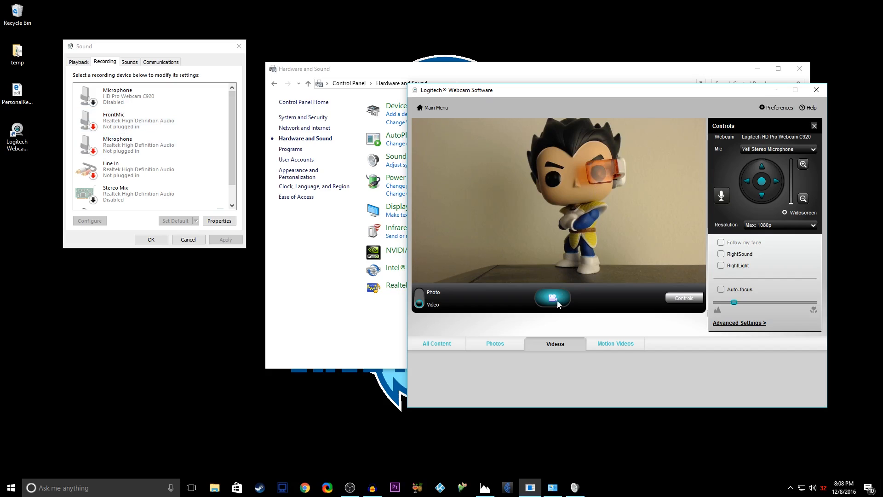
pyautogui.click(552, 298)
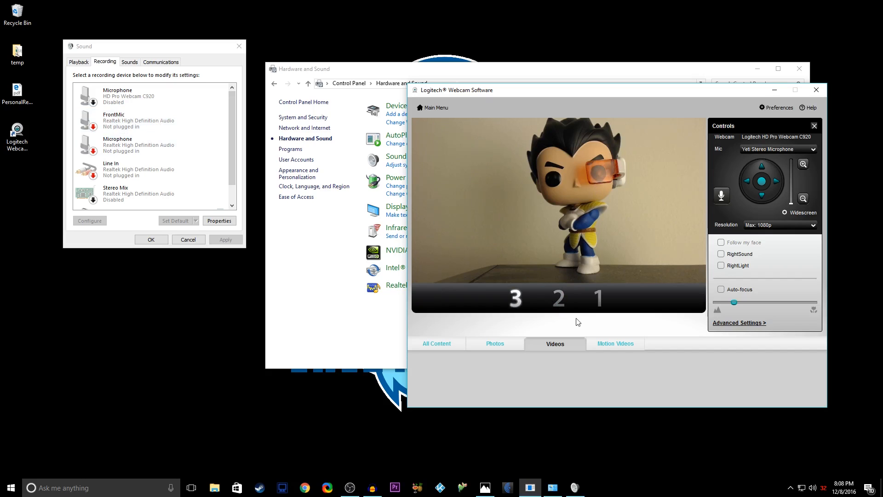
pyautogui.moveTo(588, 339)
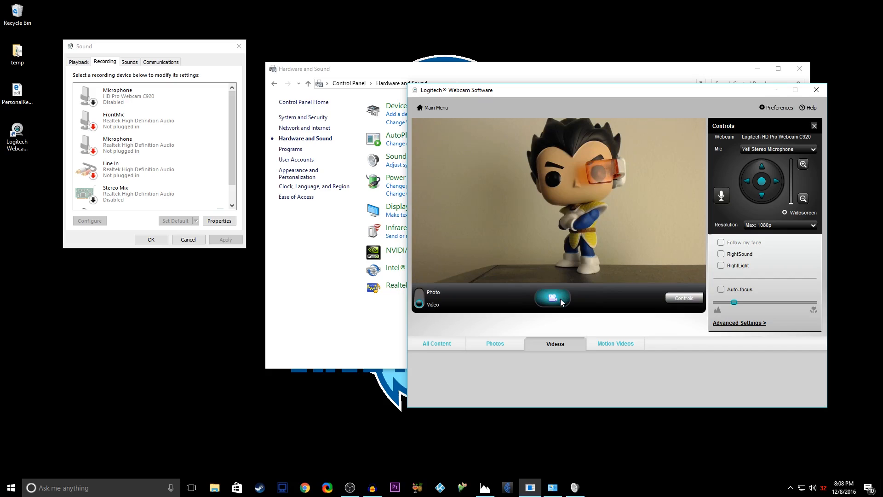
pyautogui.click(552, 298)
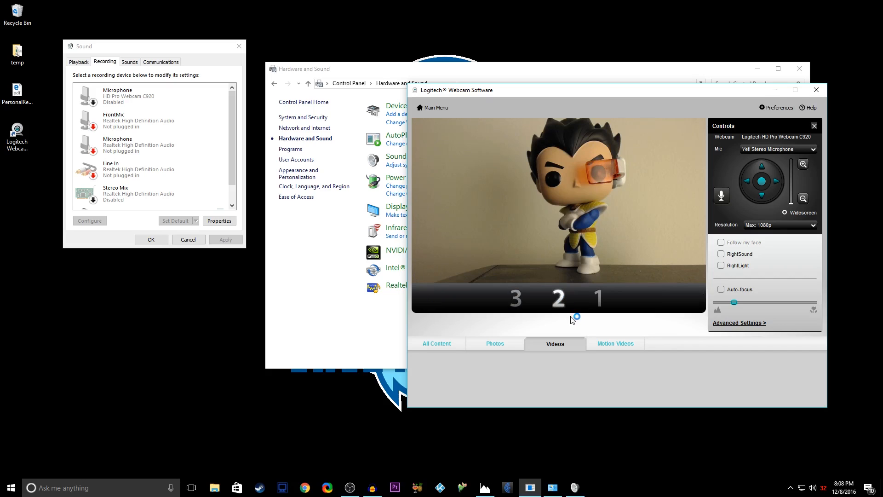
pyautogui.click(553, 298)
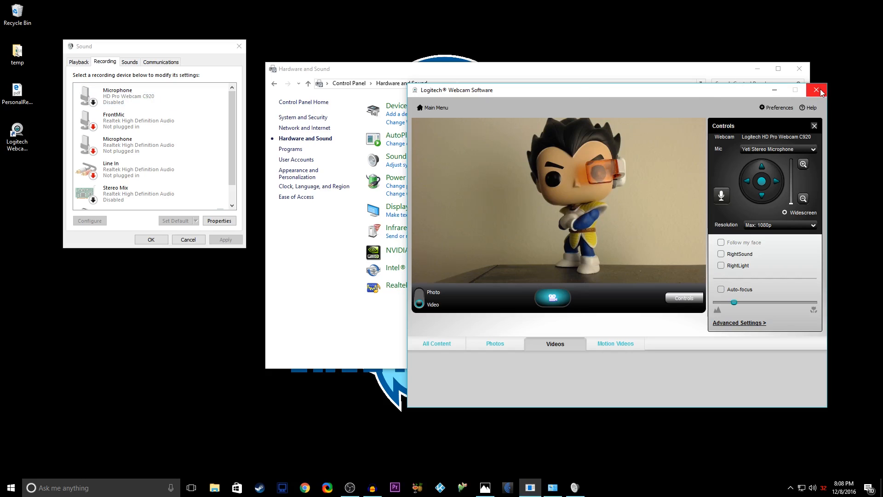
# Return to Main Menu, reopen Quick Capture with Controls, and attempt a video recording.
pyautogui.click(820, 90)
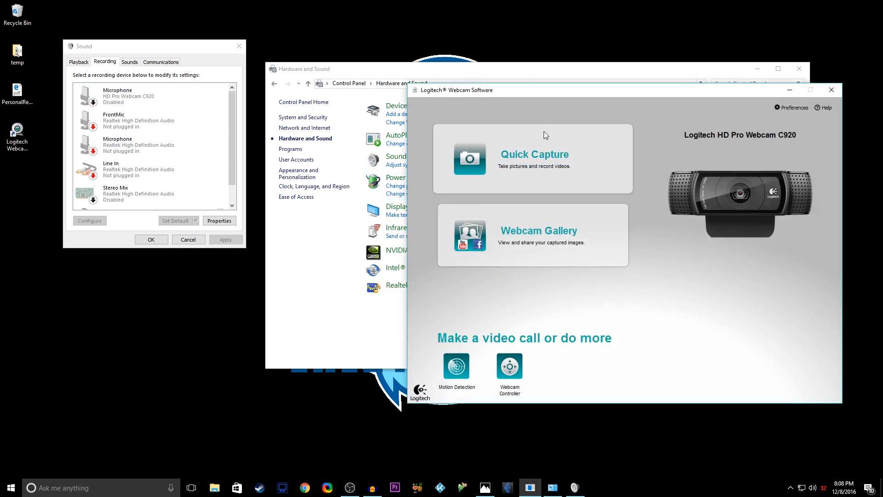
pyautogui.click(532, 158)
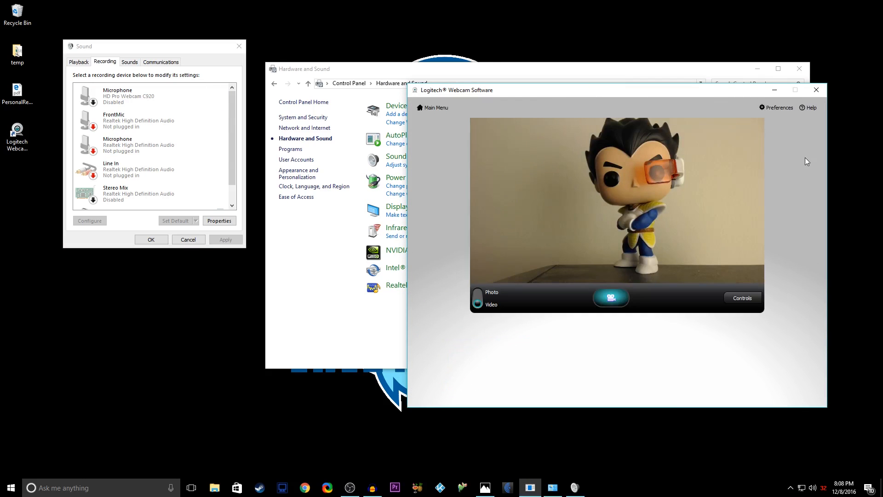
pyautogui.click(742, 298)
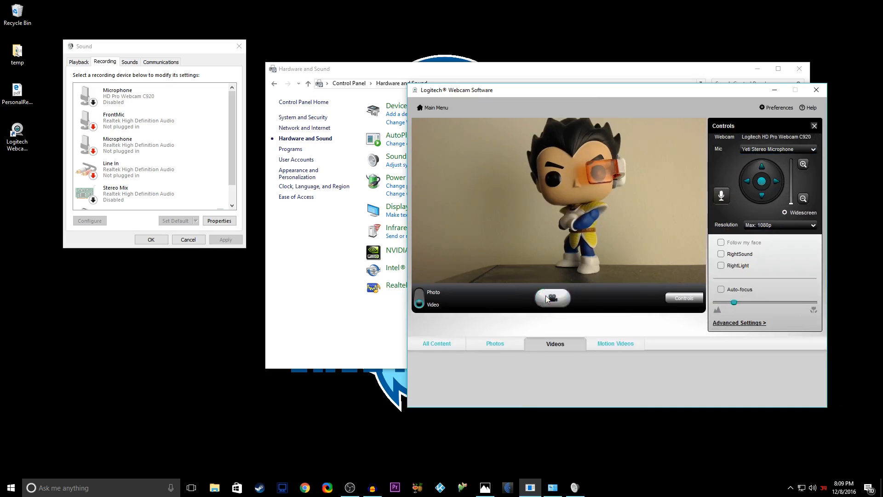
pyautogui.click(552, 298)
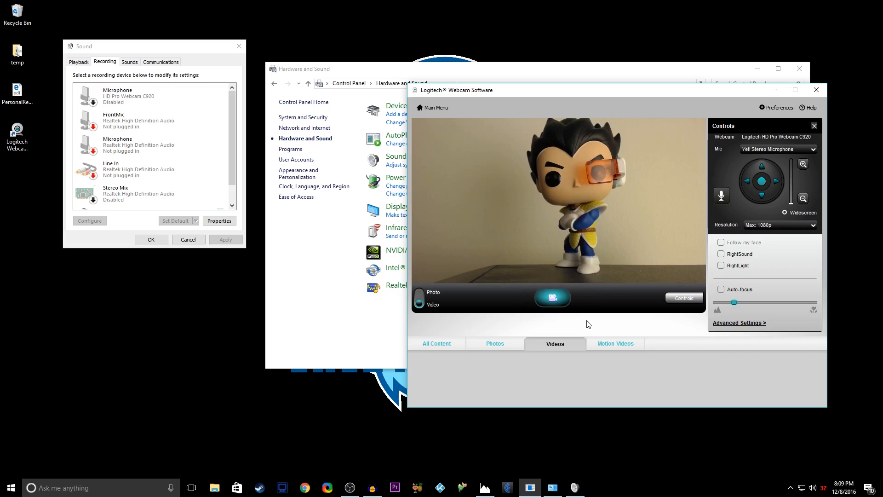
pyautogui.moveTo(497, 319)
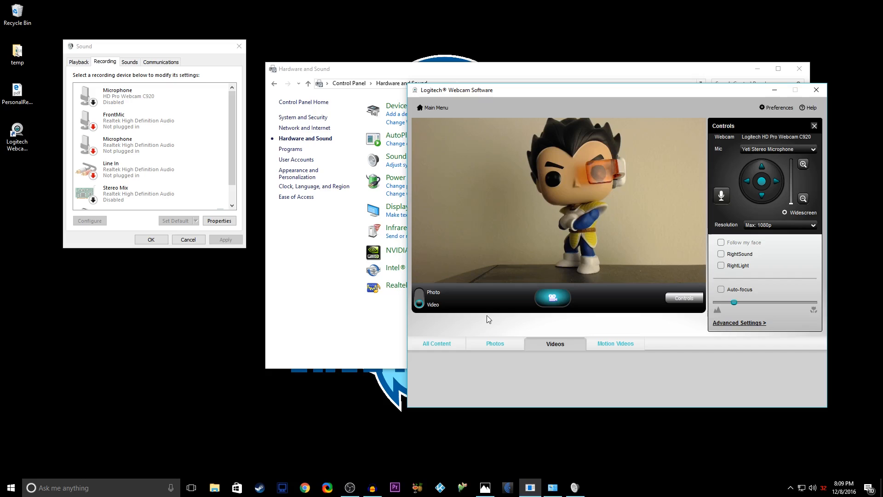
pyautogui.moveTo(545, 193)
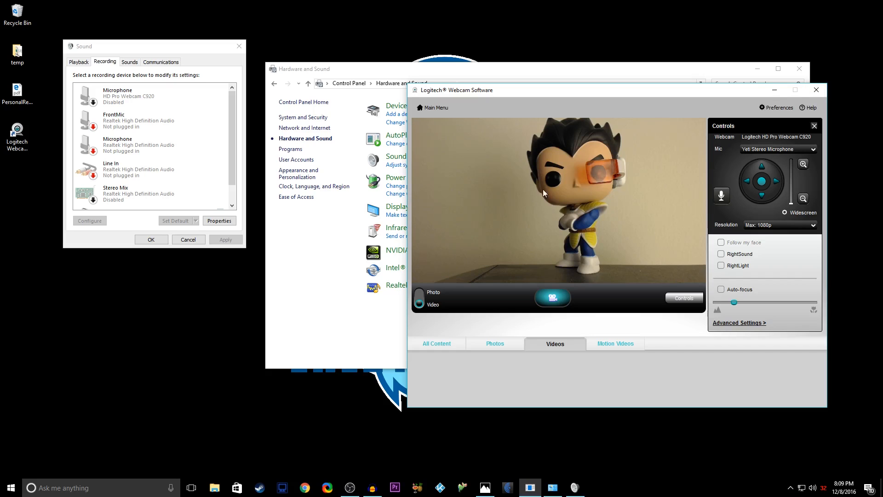
pyautogui.moveTo(507, 276)
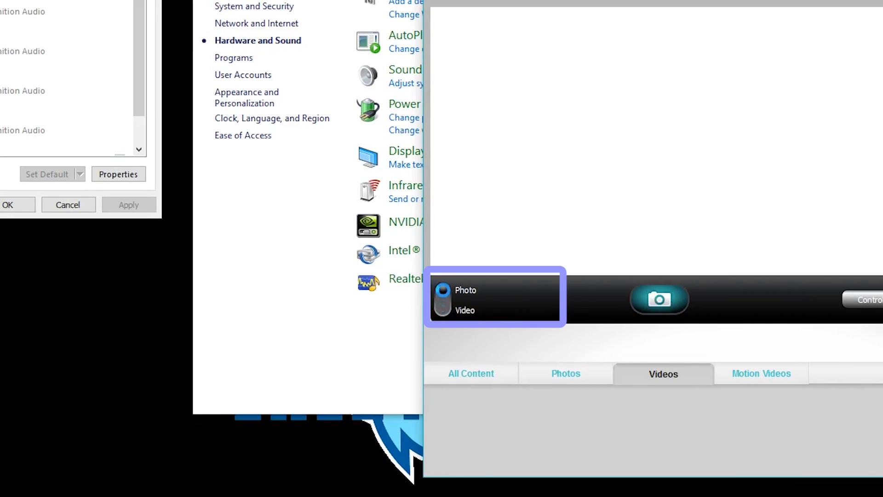
# Flip the Photo/Video toggle to Photo, then back to Video.
pyautogui.click(442, 290)
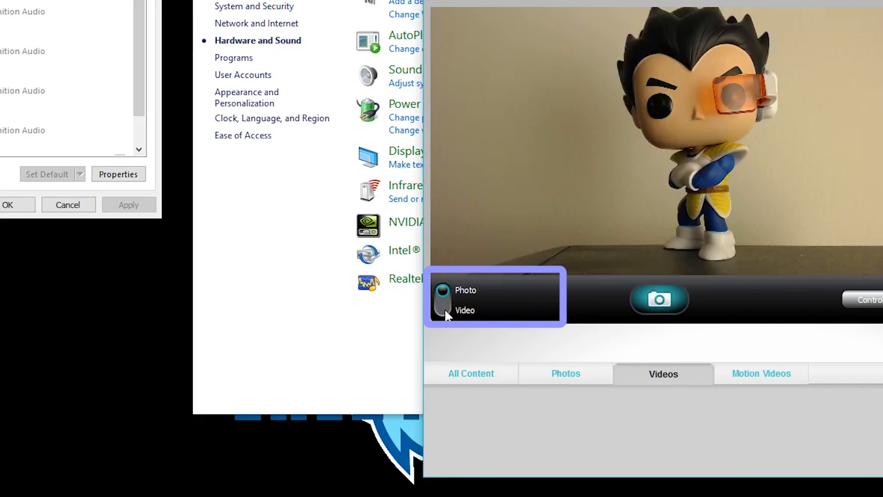
pyautogui.click(443, 309)
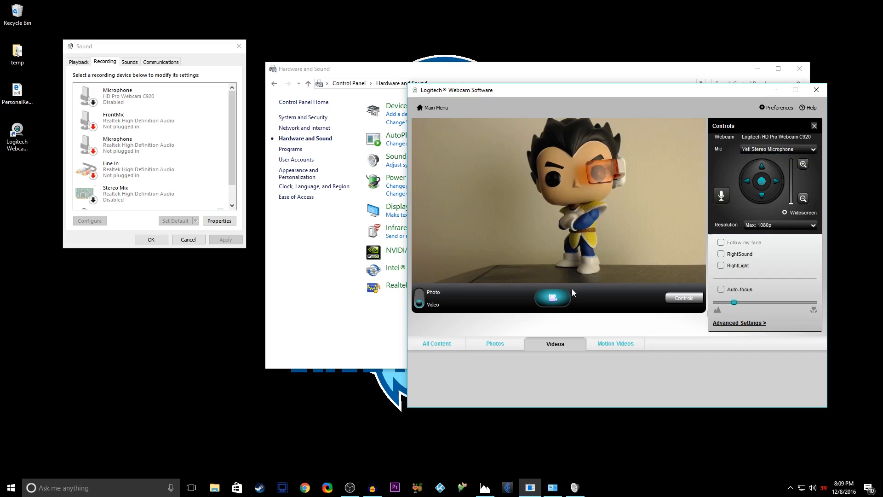
pyautogui.moveTo(542, 302)
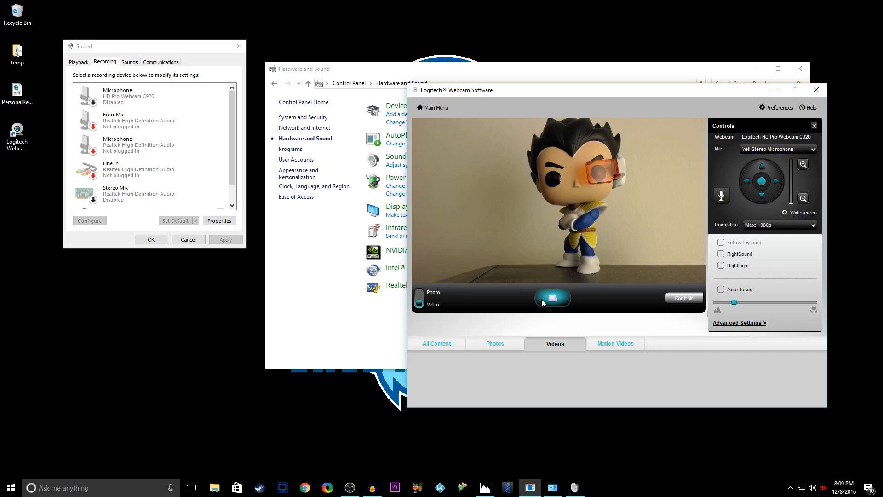
# Record a roughly 13-second clip, then open its Videos thumbnail for playback.
pyautogui.click(552, 297)
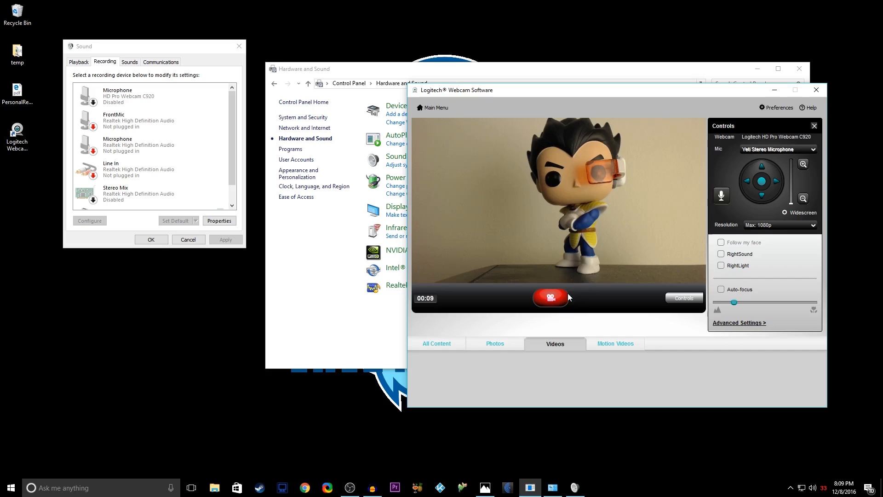
pyautogui.moveTo(593, 302)
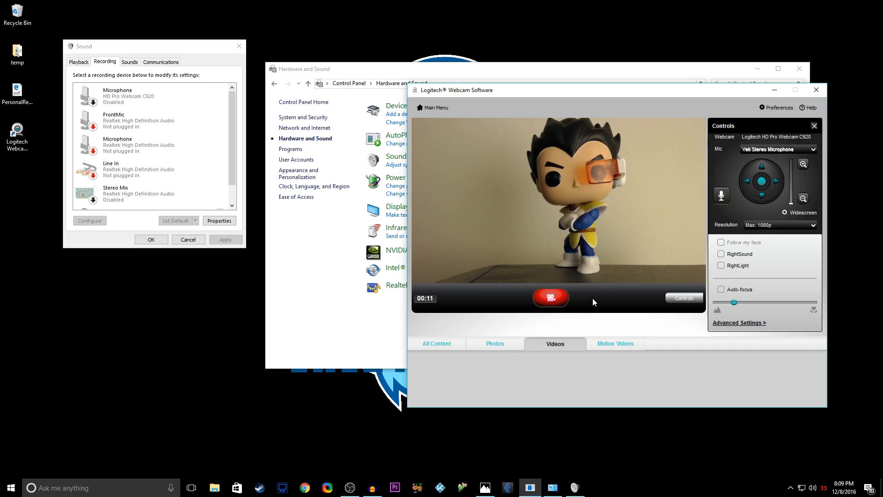
pyautogui.click(550, 298)
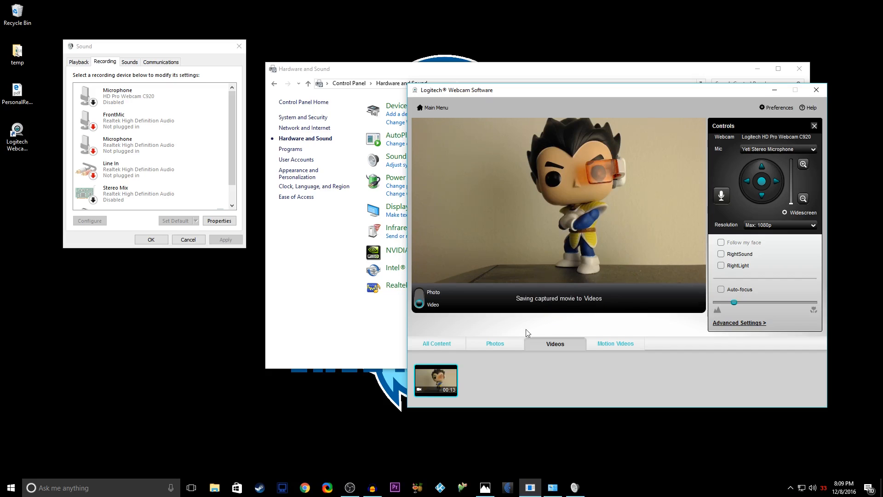
pyautogui.doubleClick(435, 380)
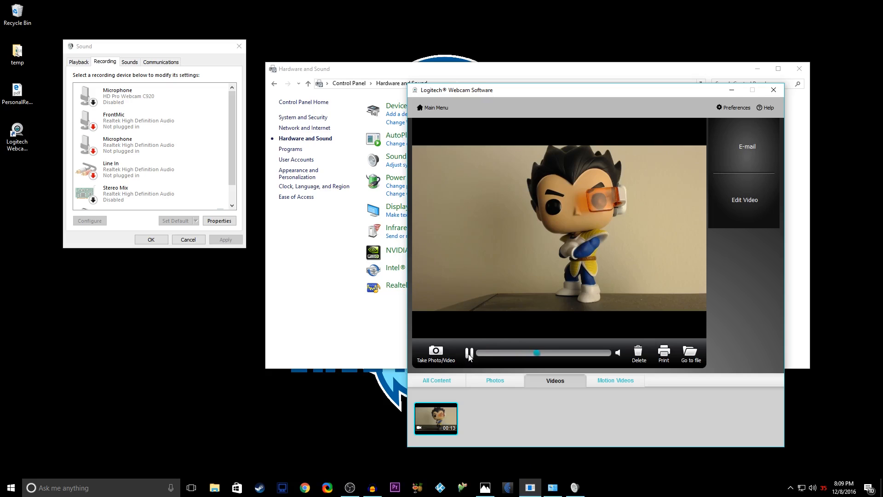
# Leave playback via Take Photo/Video and show the Controls panel.
pyautogui.click(469, 353)
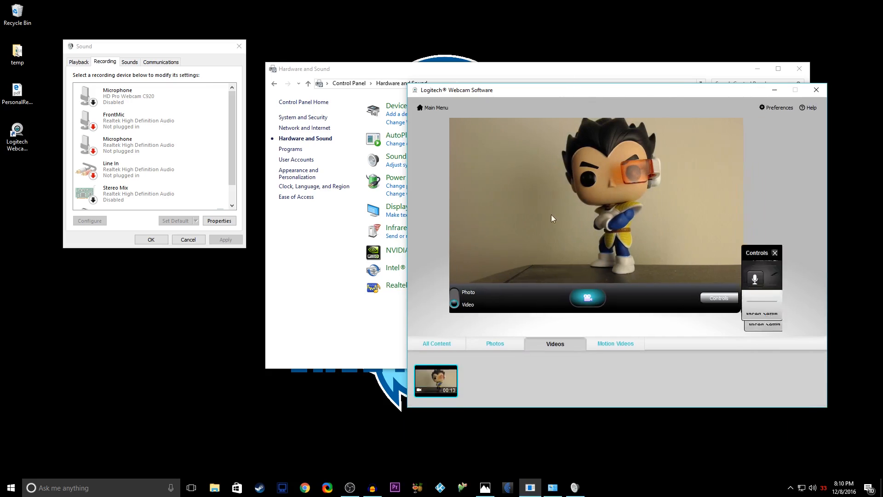
pyautogui.click(718, 298)
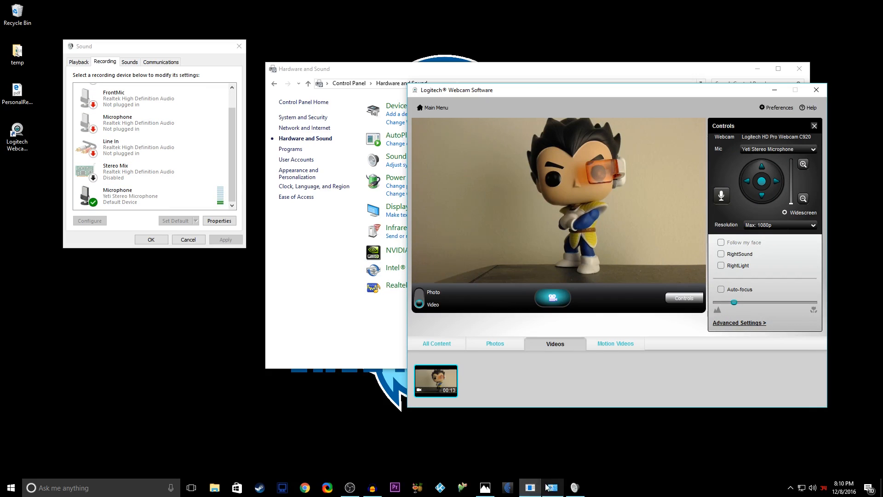
pyautogui.moveTo(484, 488)
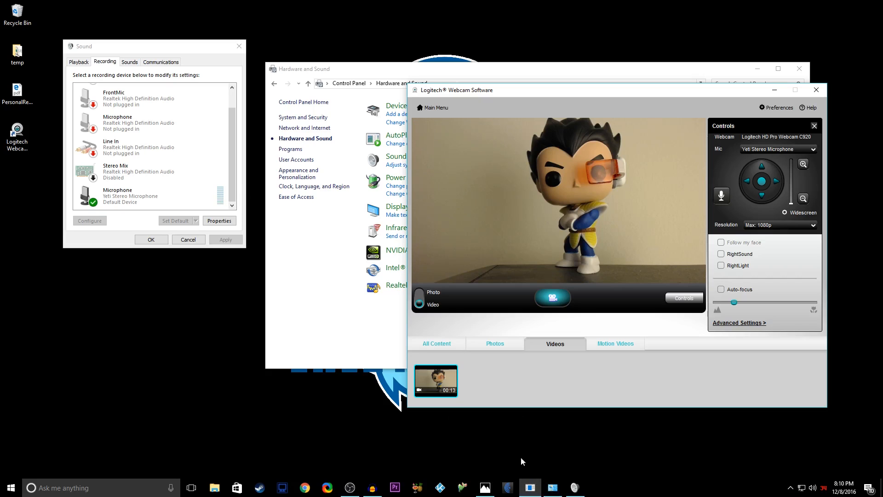
pyautogui.moveTo(484, 487)
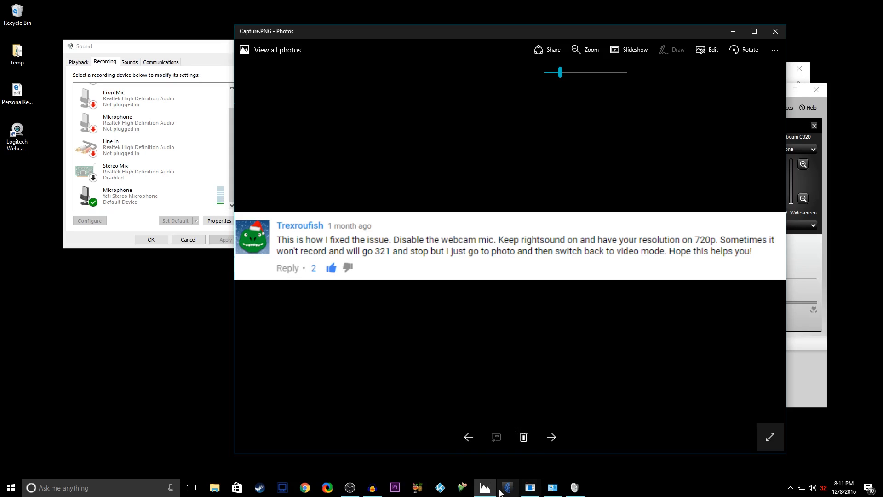
pyautogui.moveTo(350, 487)
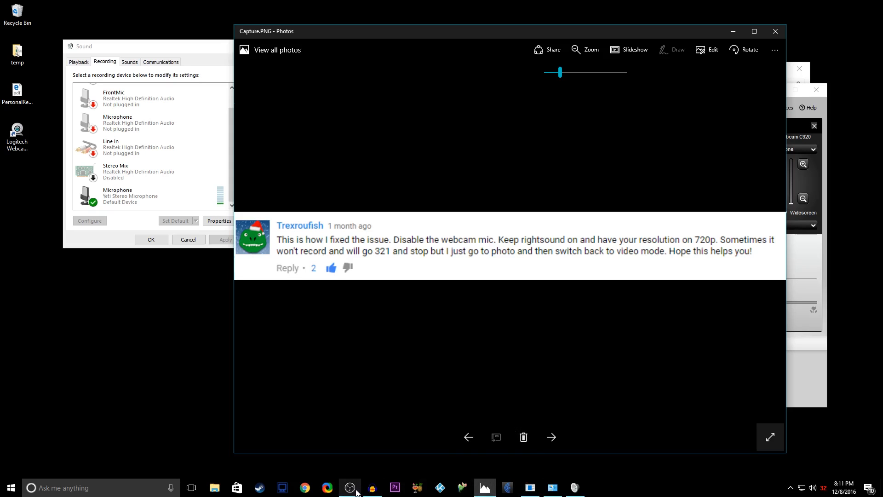
# Bring the OBS window to the front from the taskbar.
pyautogui.click(349, 487)
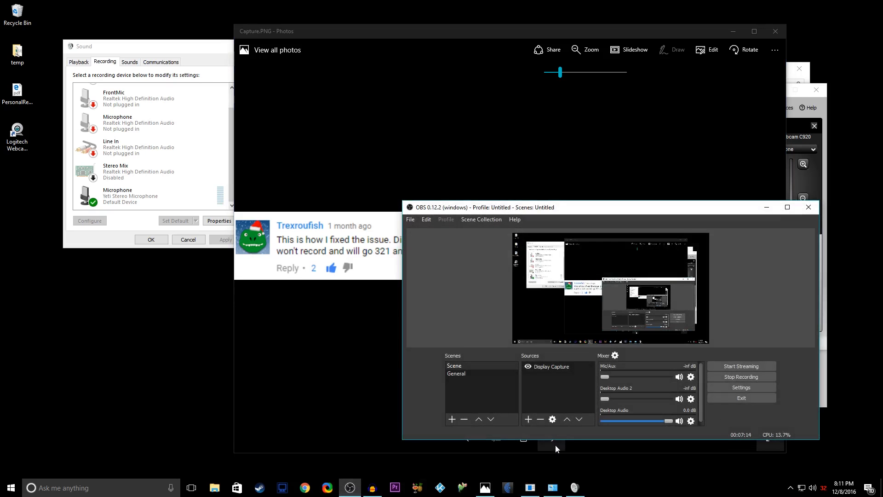